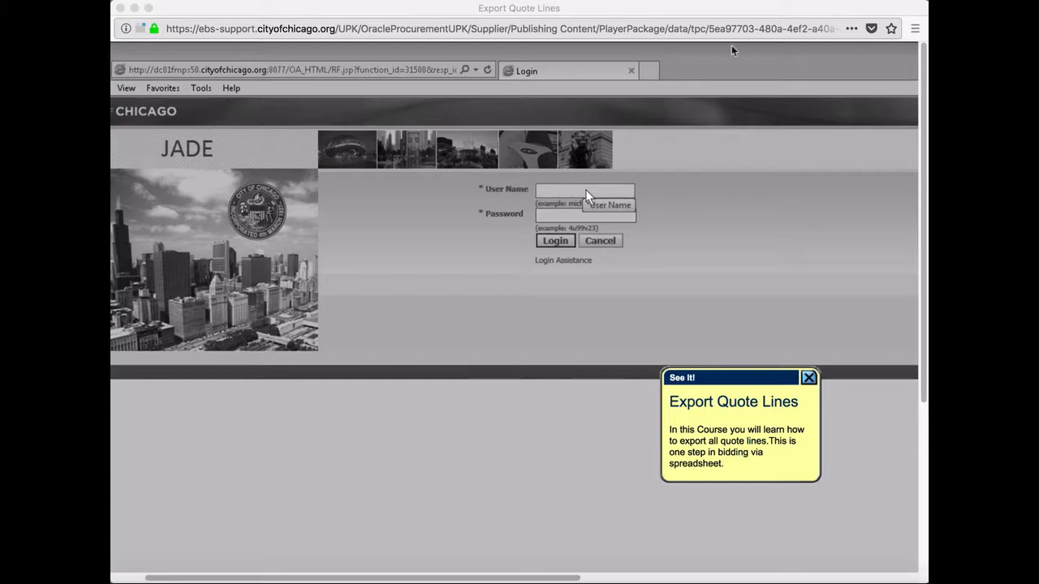
click(584, 190)
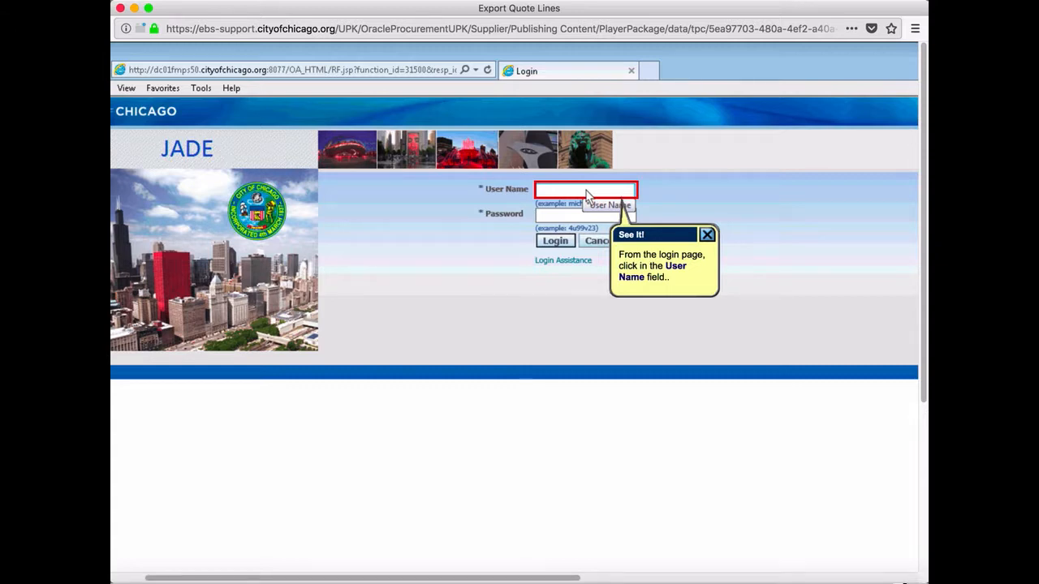
click(585, 190)
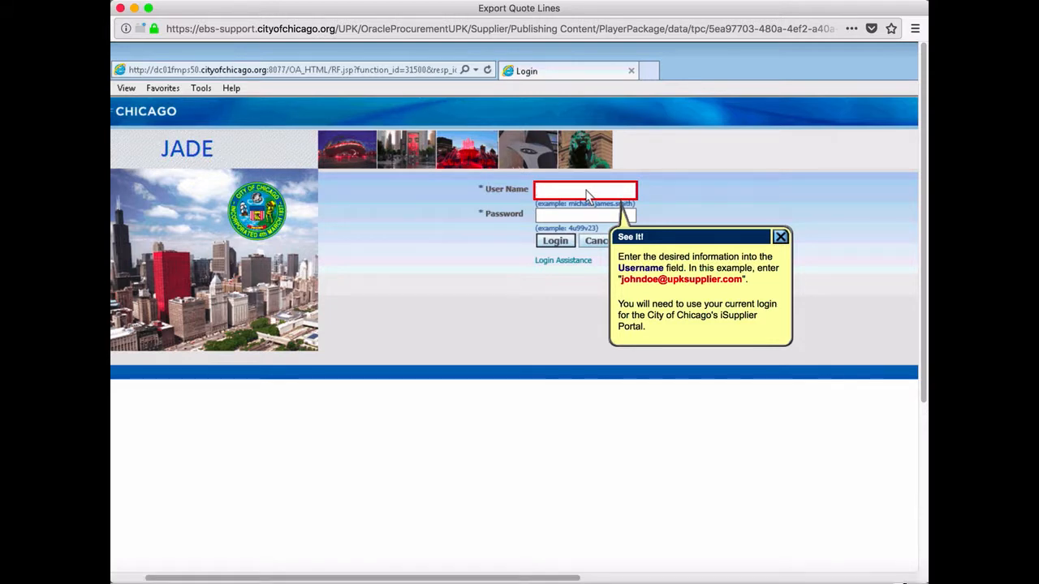
click(584, 189)
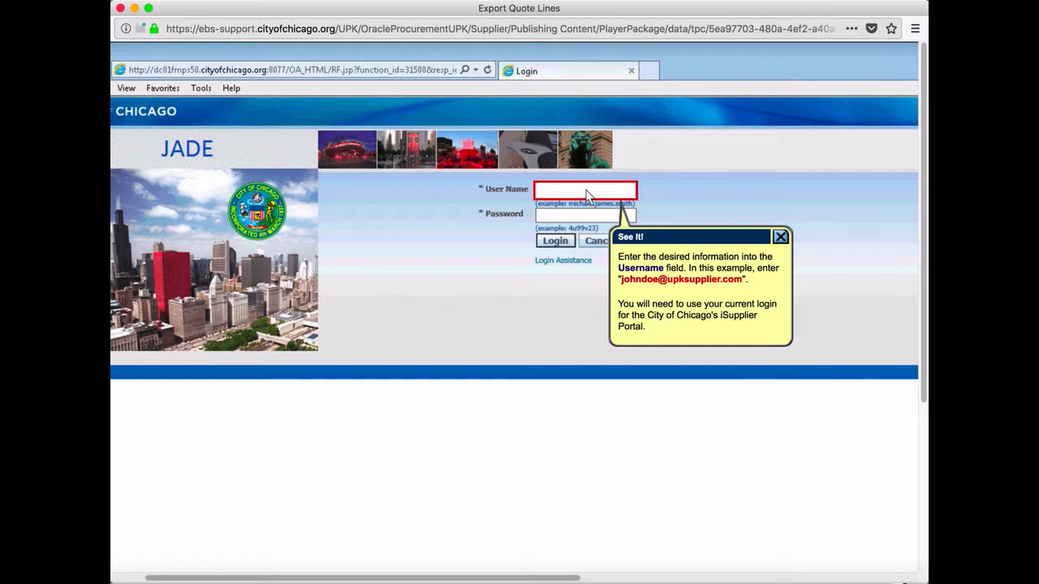
click(584, 190)
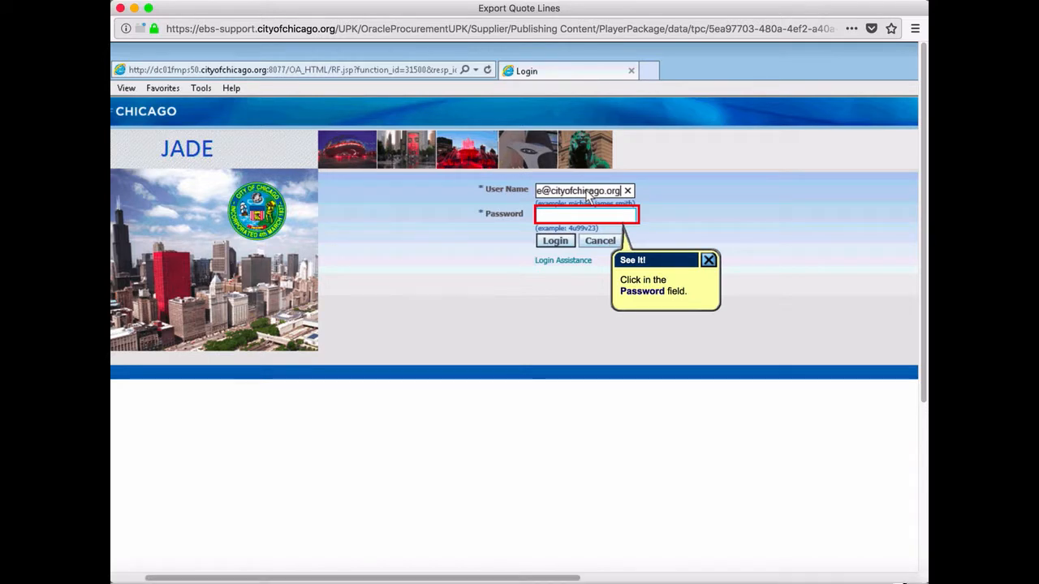
click(584, 213)
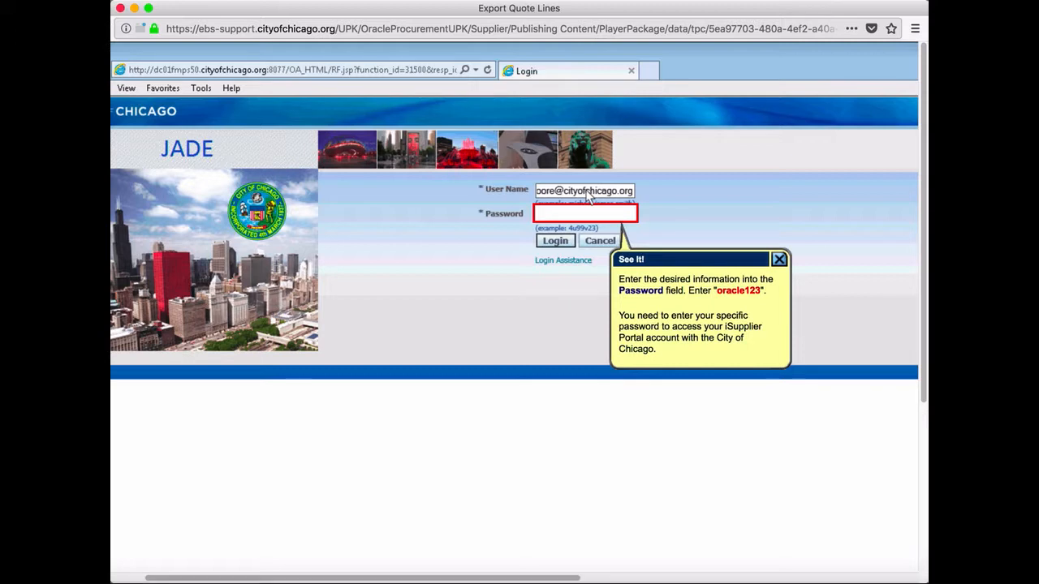
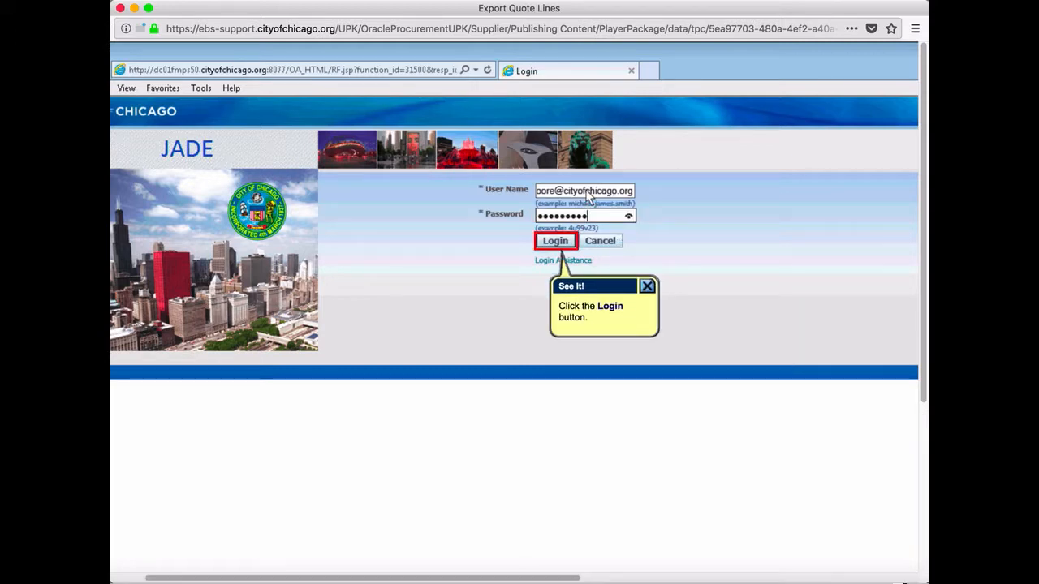
click(555, 240)
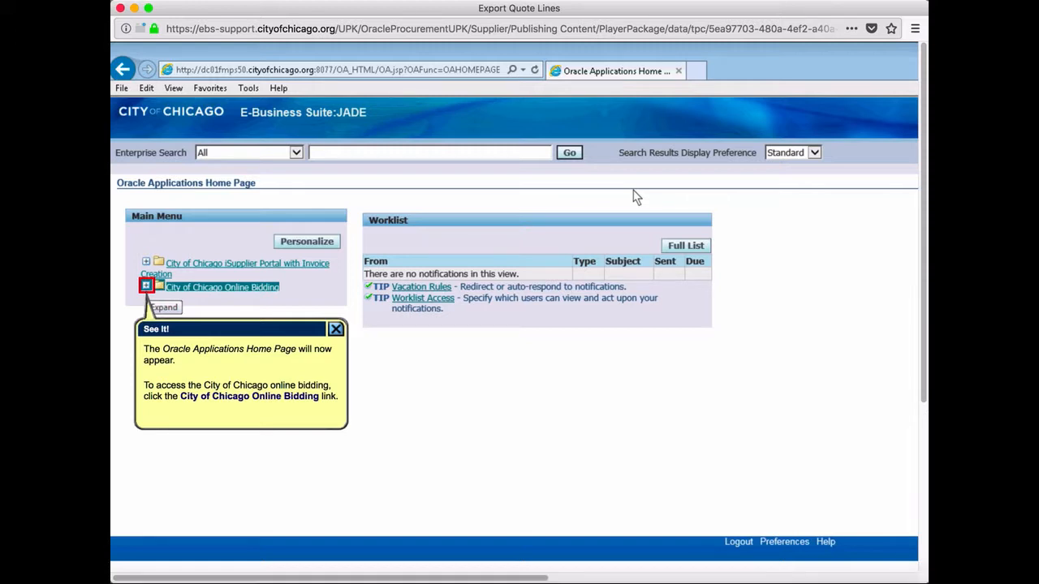
Step: Open the Sourcing Home Page under City of Chicago Online Bidding > Sourcing
click(146, 286)
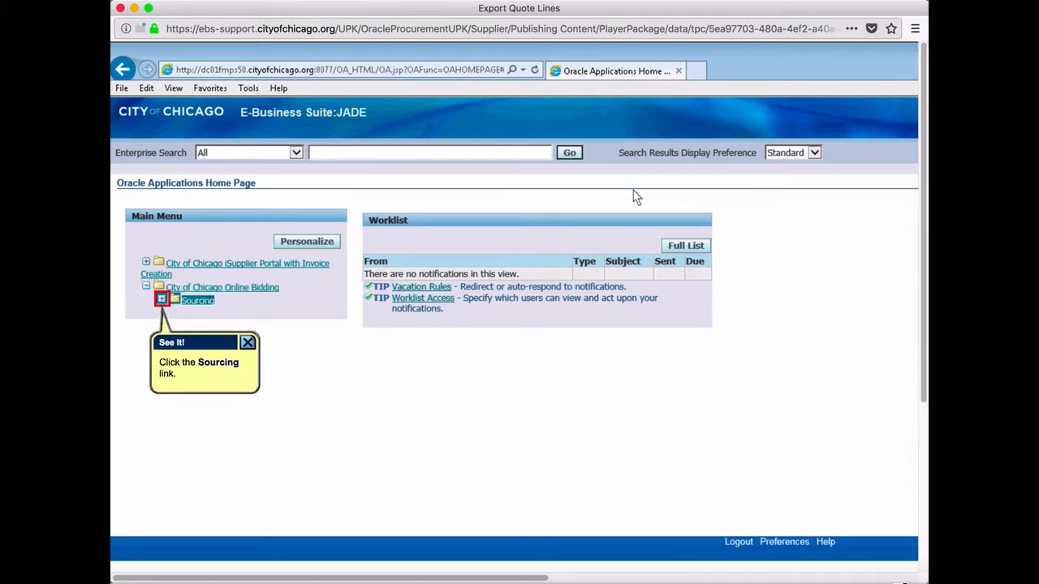
click(161, 300)
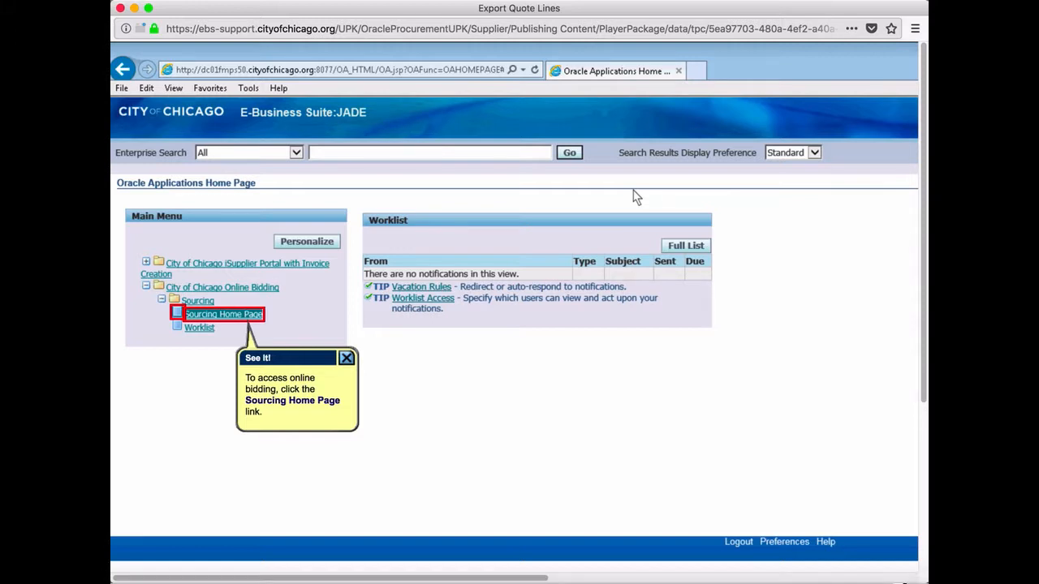
click(223, 314)
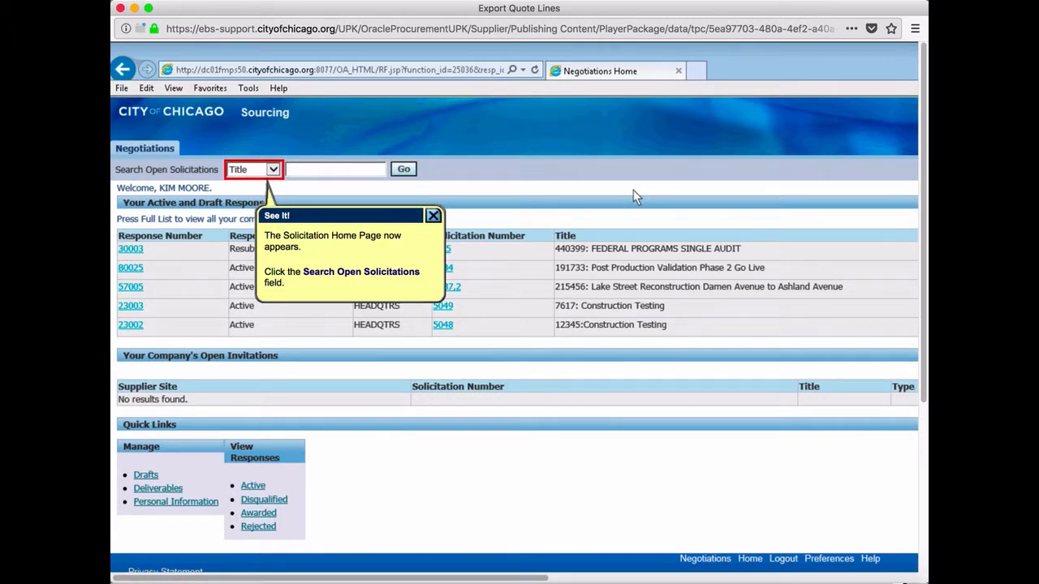
Step: Search open solicitations by Number for 6143
click(252, 168)
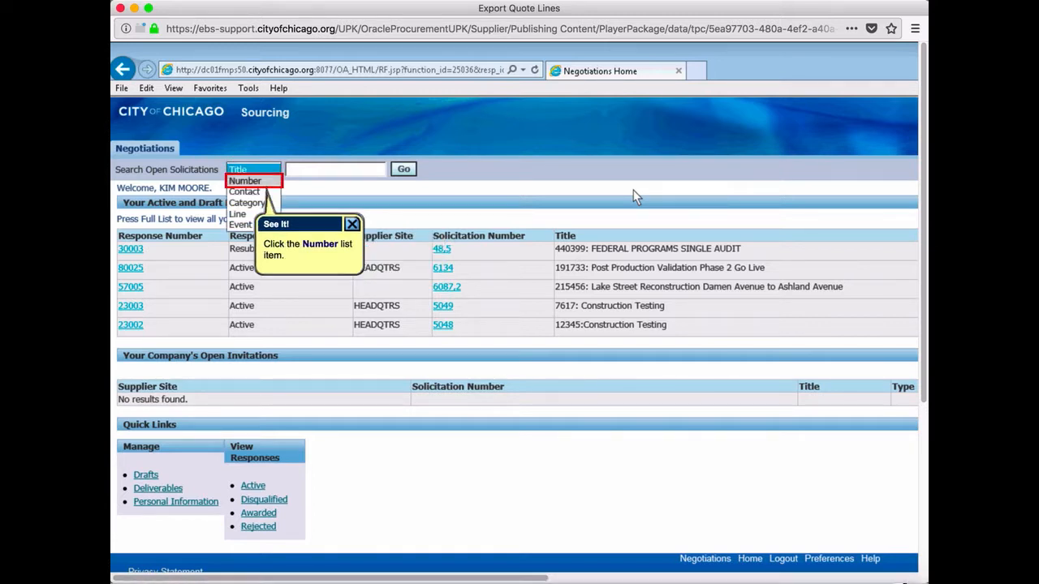
click(245, 181)
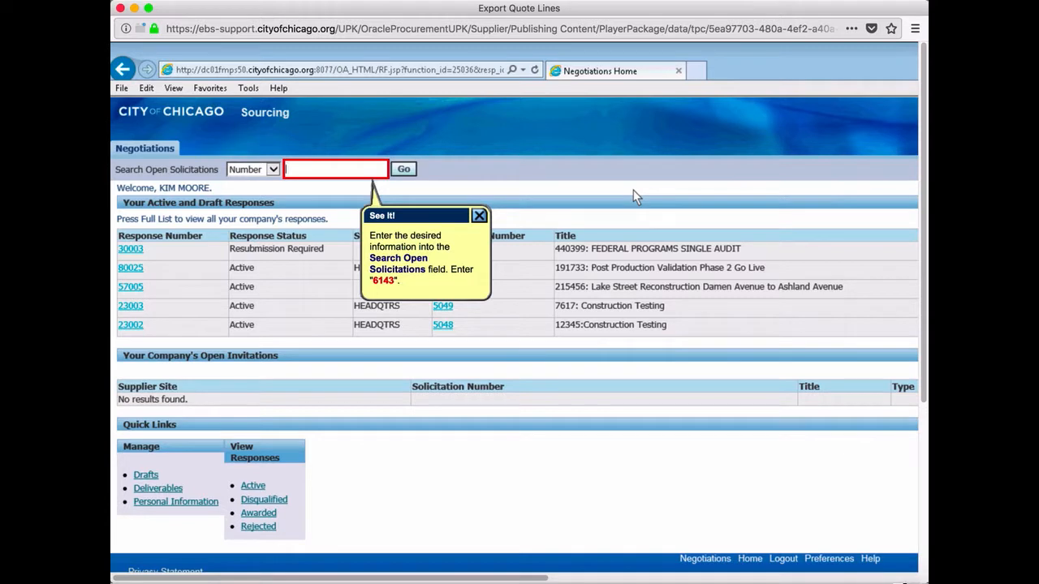
text(6143)
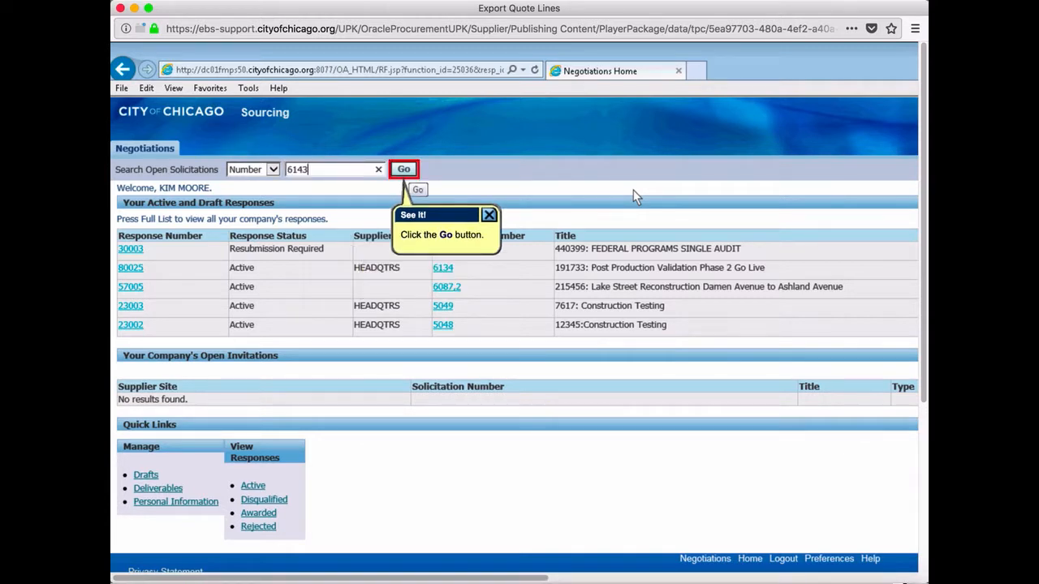
click(404, 169)
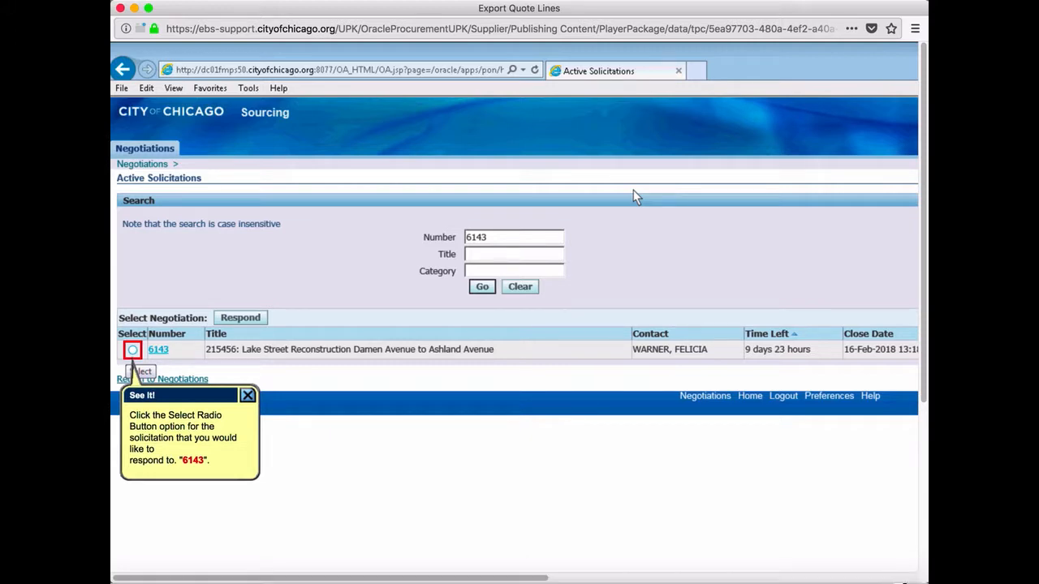
Step: Select solicitation 6143 and start a response to it
click(132, 349)
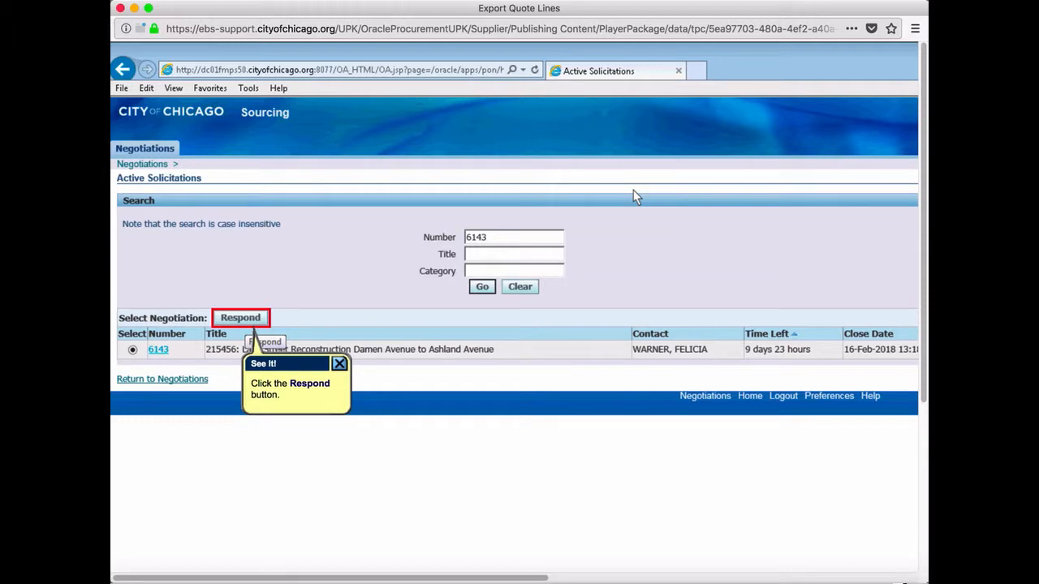
click(240, 317)
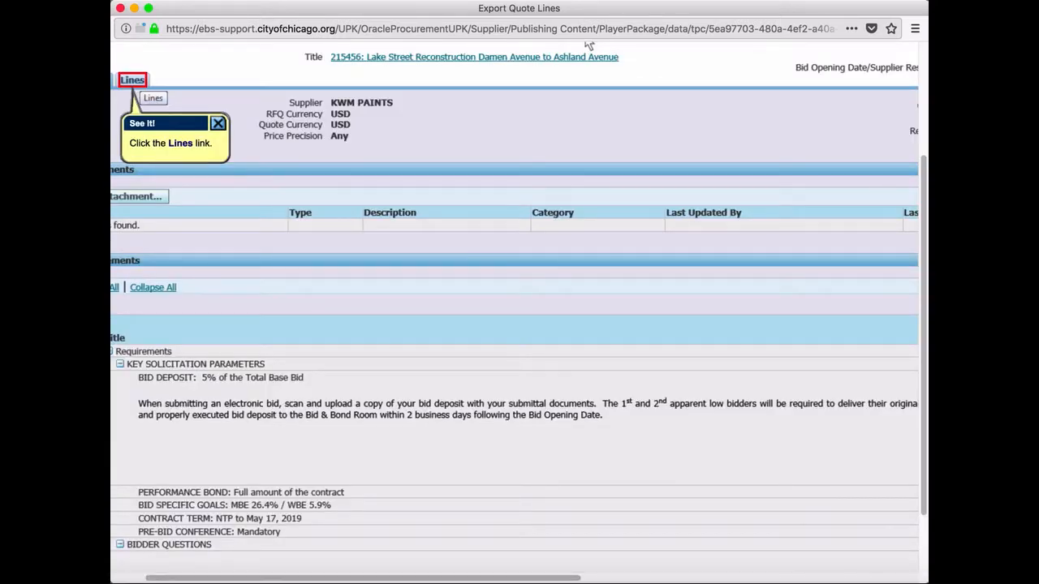
Step: Export the quote lines by spreadsheet in Tab-Delimited (.txt) format
click(131, 80)
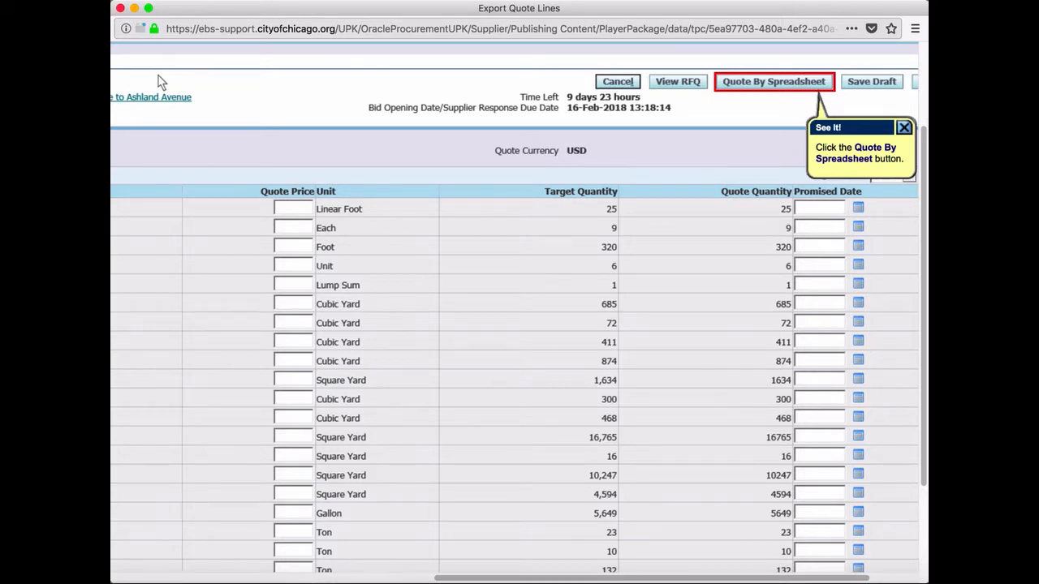
click(772, 81)
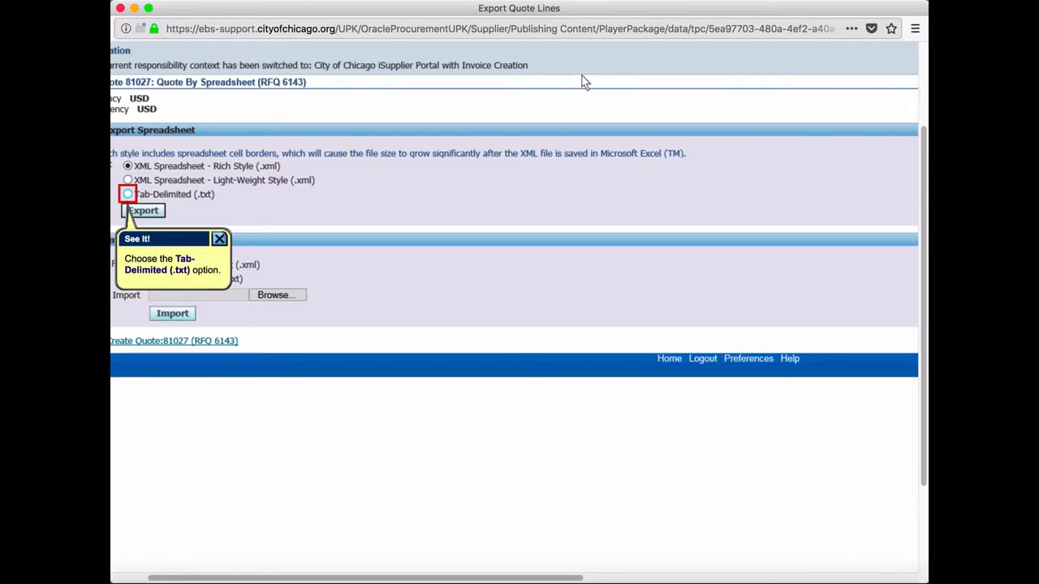
click(128, 194)
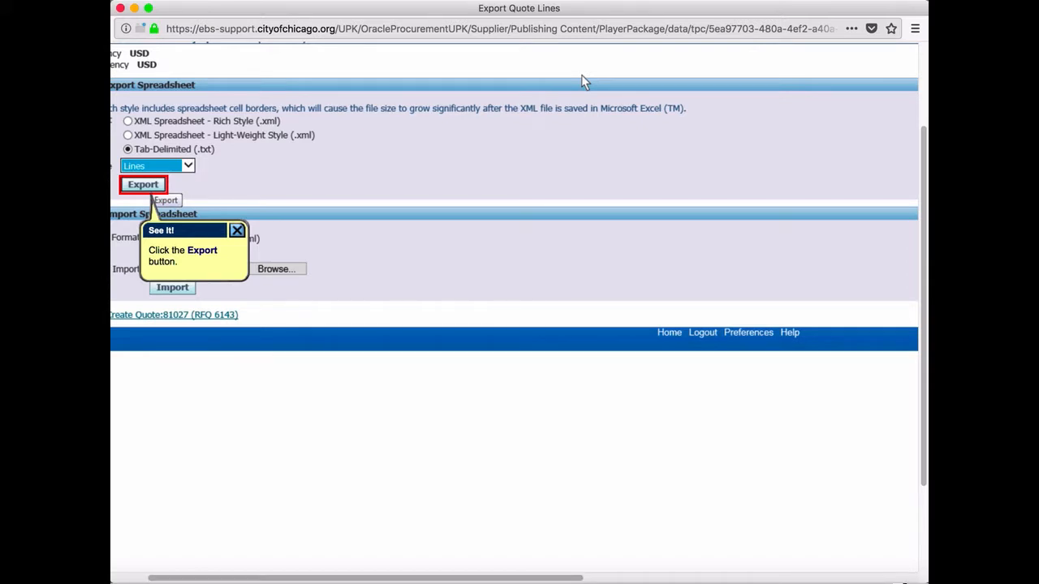
click(143, 184)
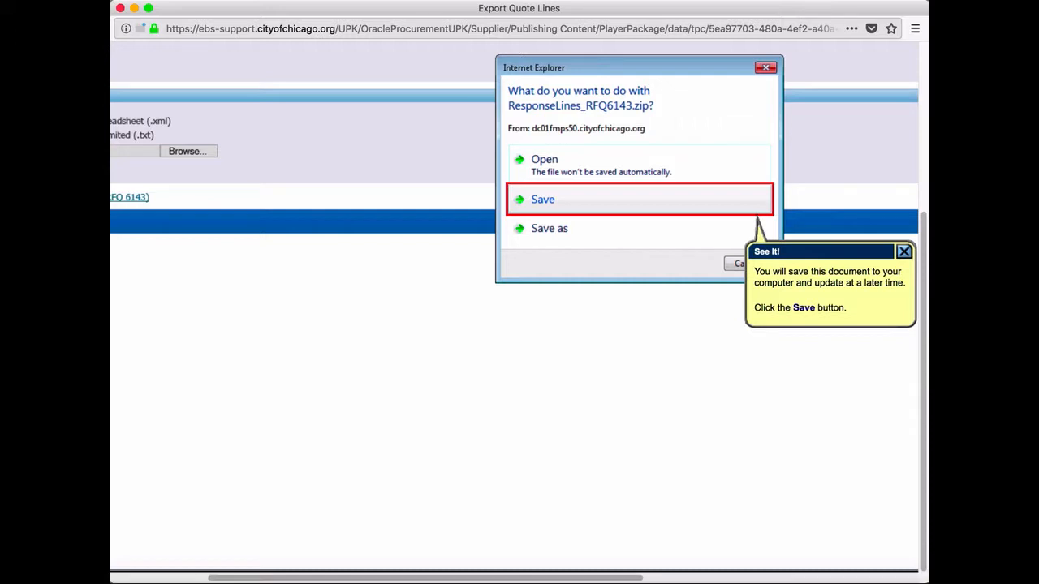
Step: Save ResponseLines_RFQ6143.zip and dismiss the download-complete notice
click(542, 198)
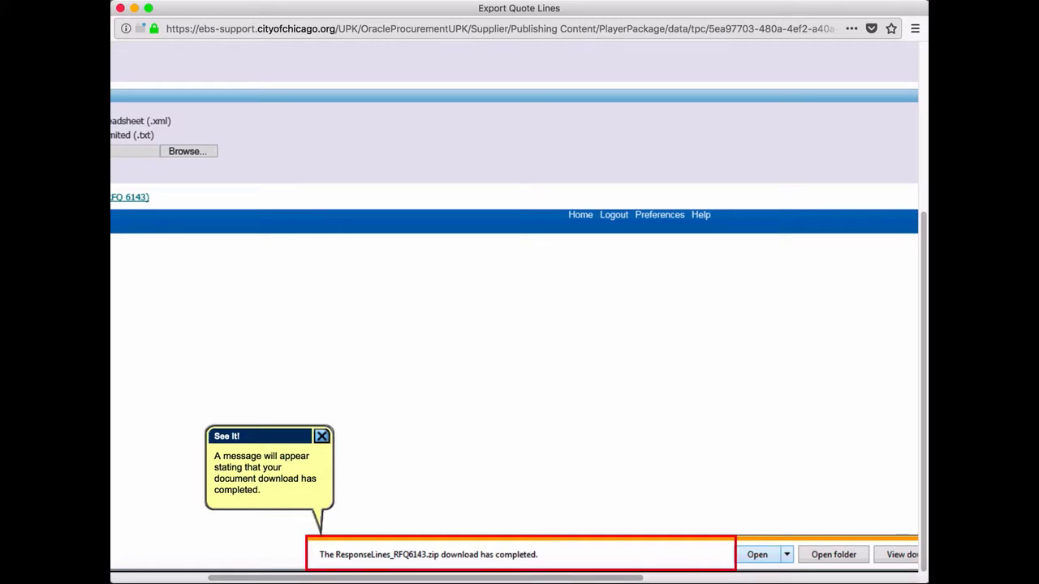
click(756, 554)
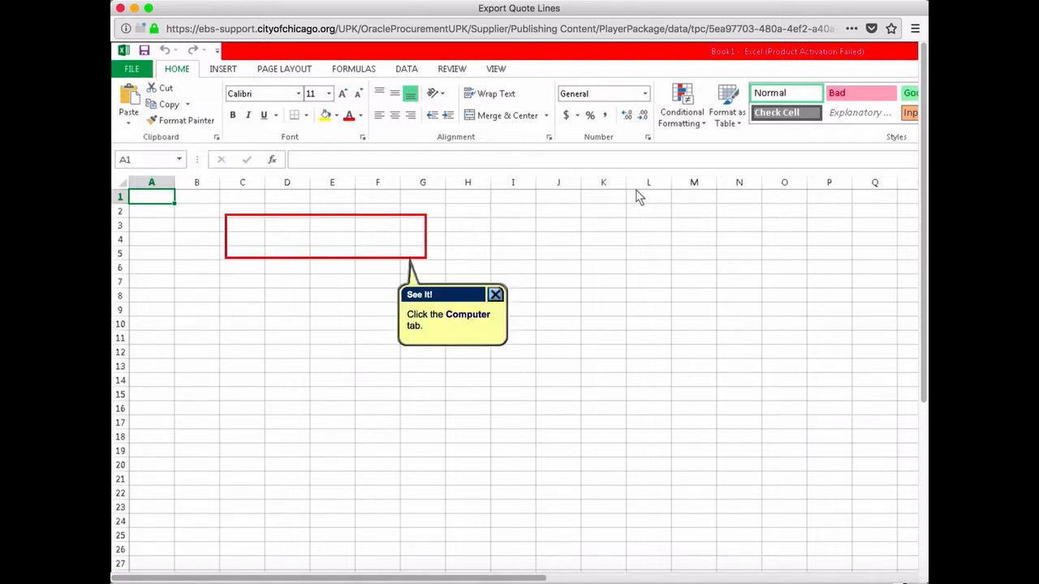
Step: Open ExportedLines-RFQ6143 from the Desktop with All Files shown
click(130, 68)
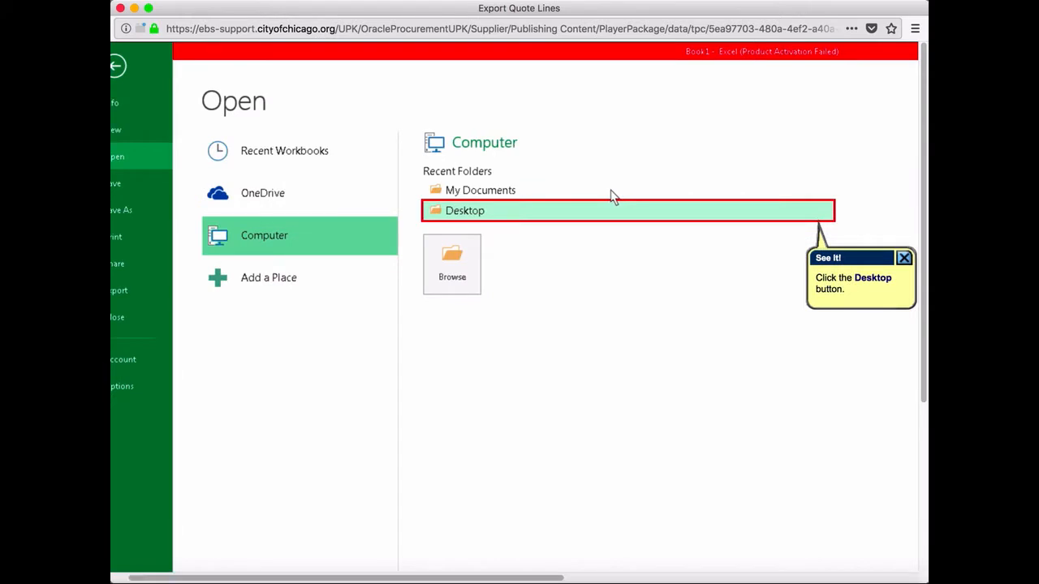
click(464, 210)
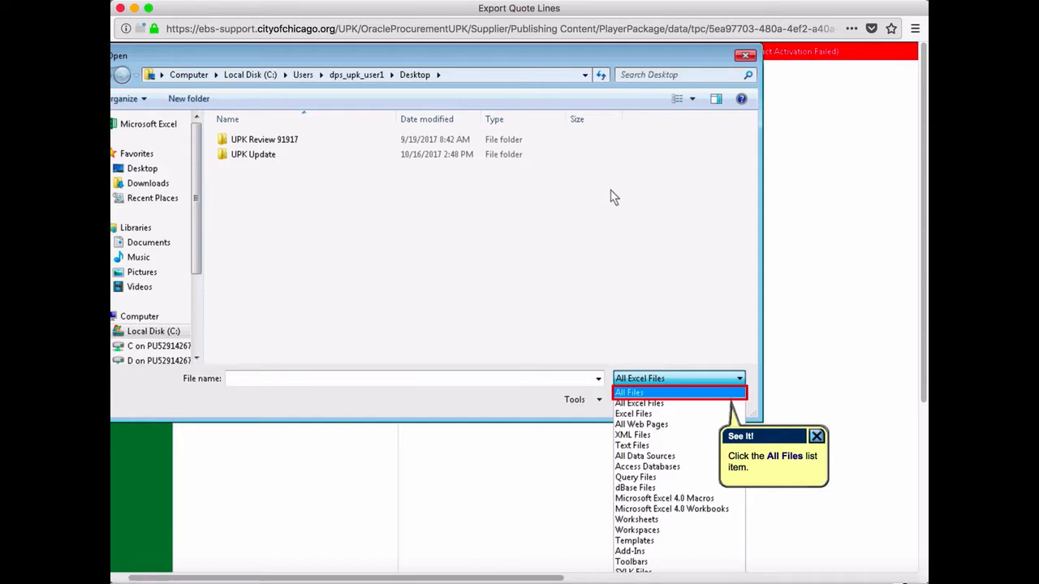
click(629, 392)
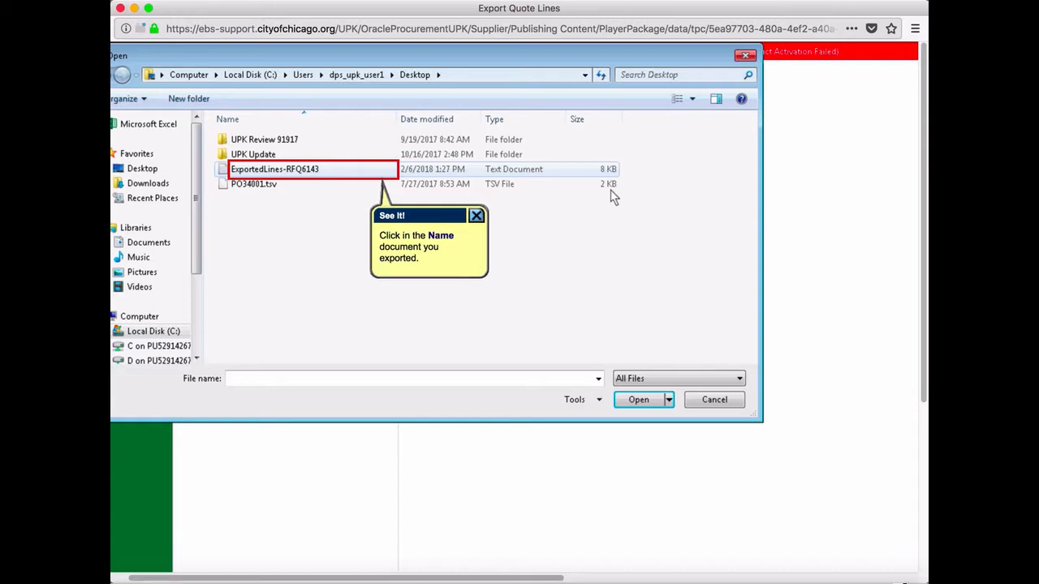
click(275, 169)
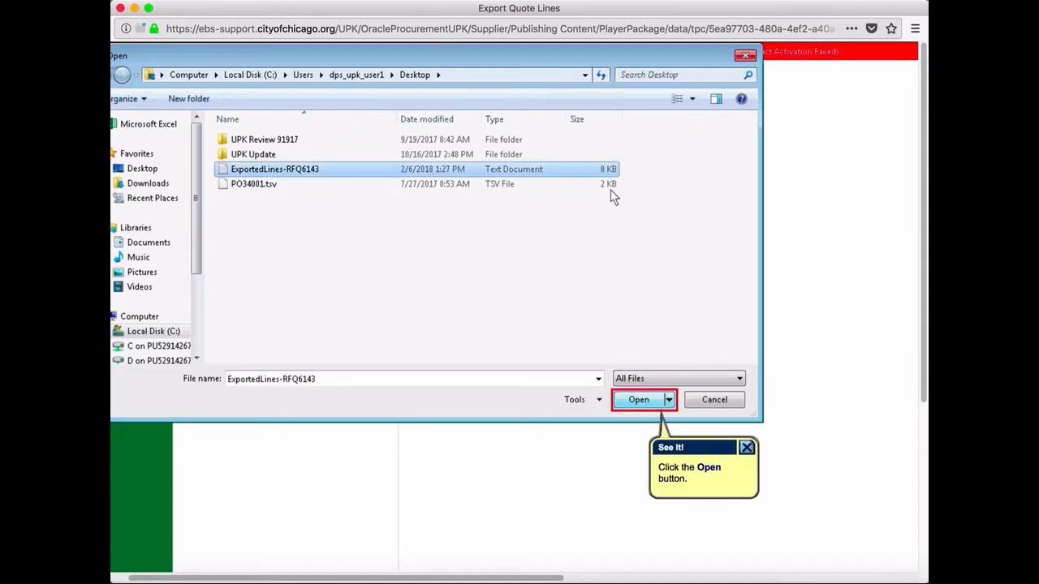
click(638, 399)
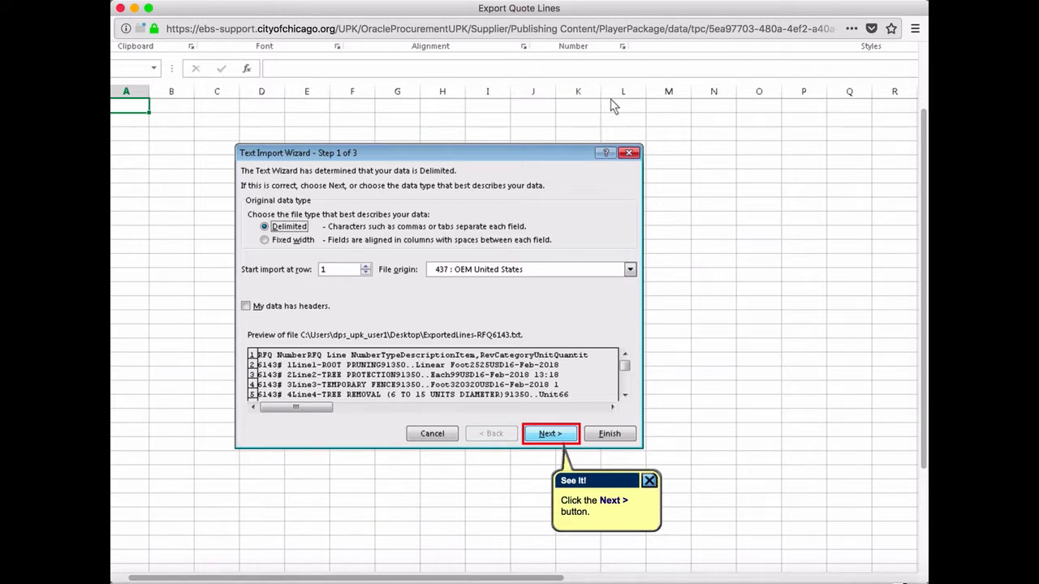
Step: Import the file through the Text Import Wizard as delimited data with Tab separator
click(550, 433)
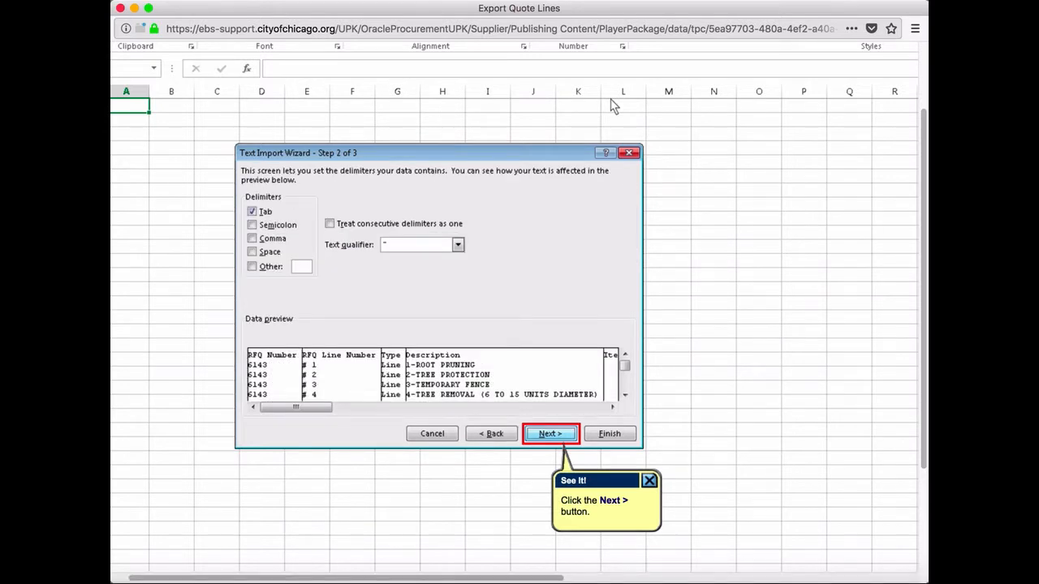
click(550, 433)
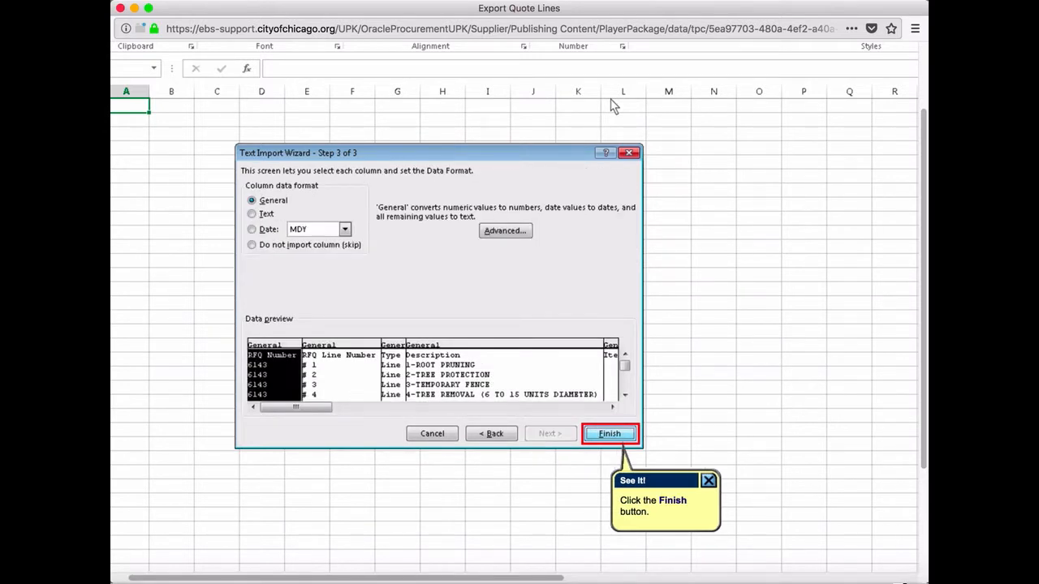
click(608, 433)
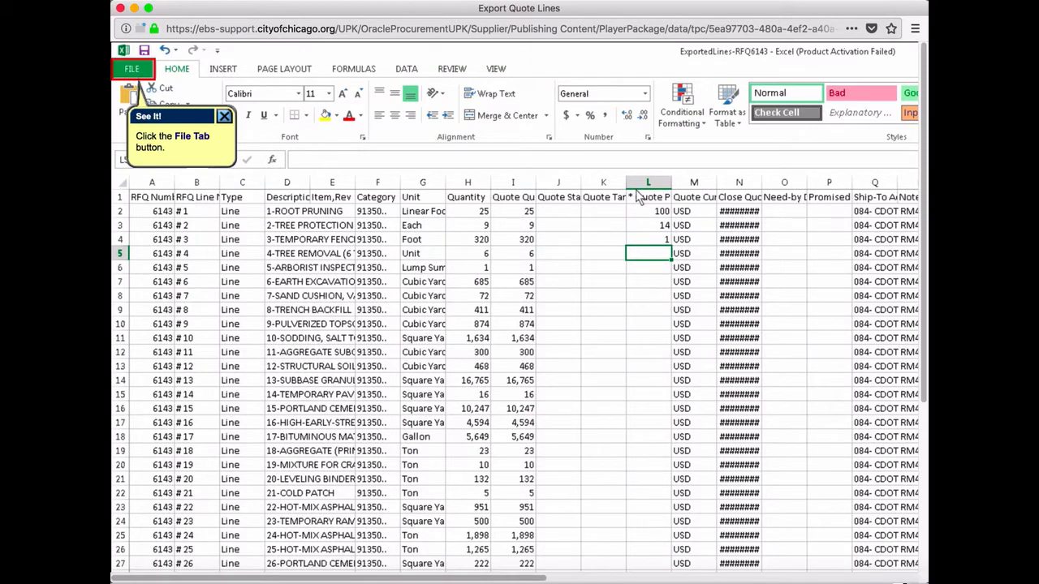
Step: Save the workbook as ExportedLines-RFQ6143-Response in Text (Tab delimited) format
click(131, 68)
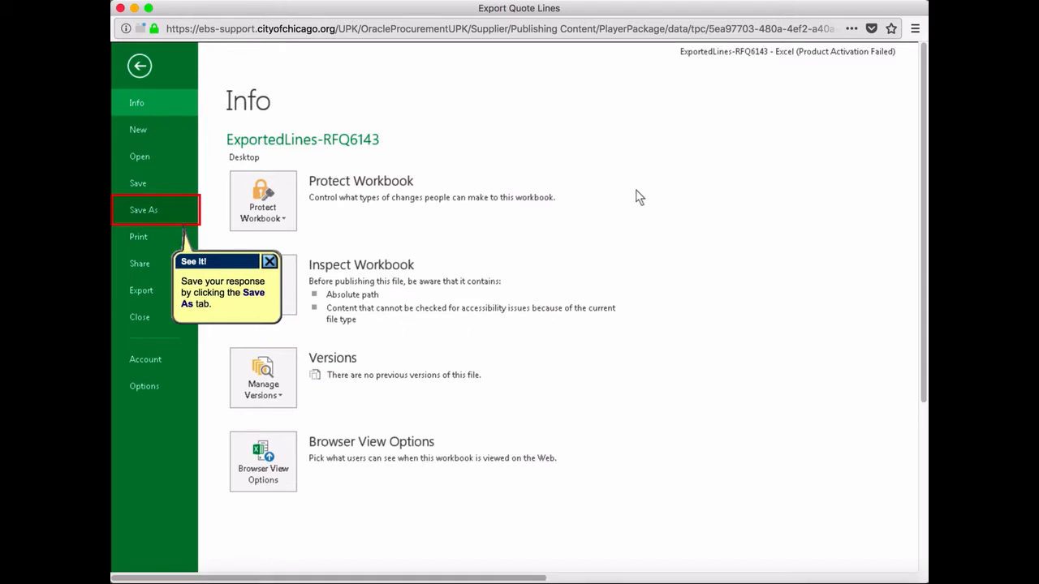
click(143, 210)
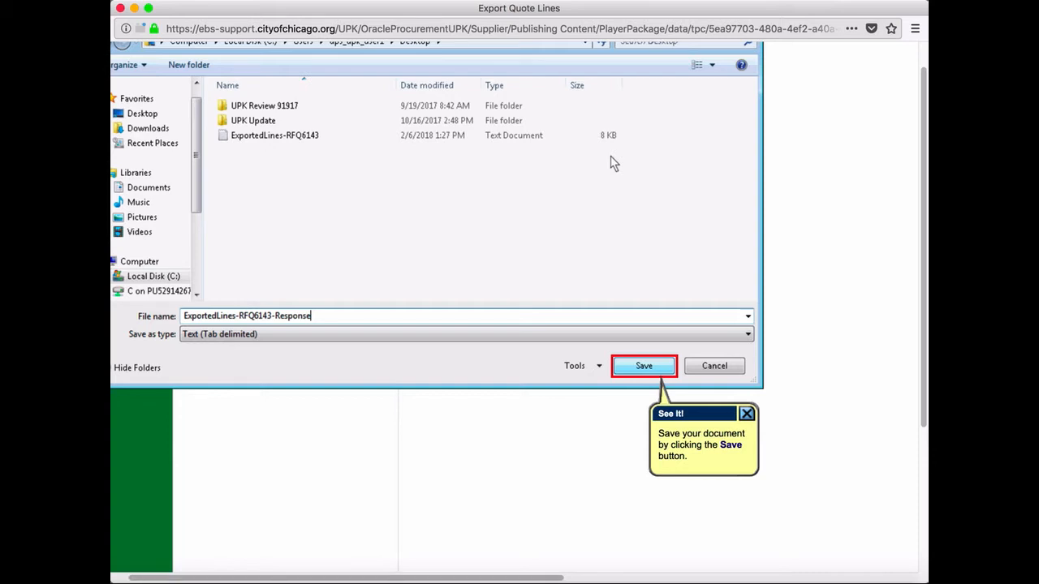
click(642, 365)
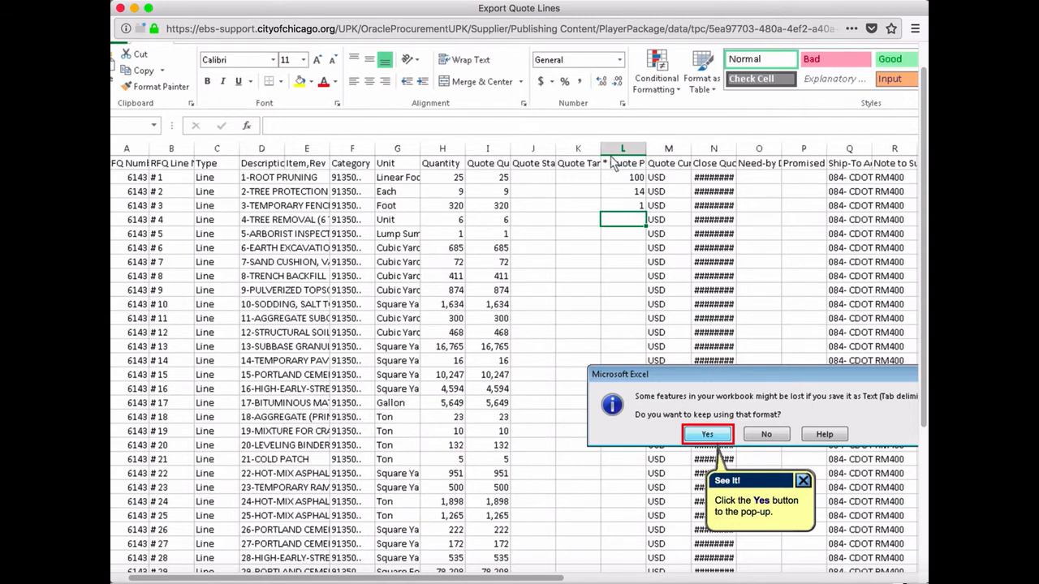
click(705, 434)
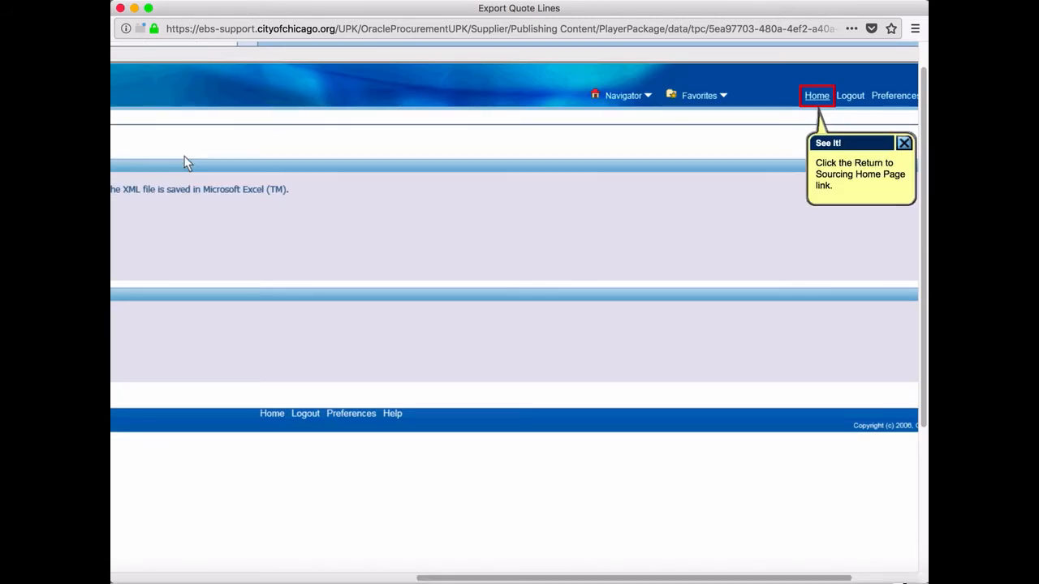
Step: Return to the Sourcing Home Page via the Home link
click(816, 95)
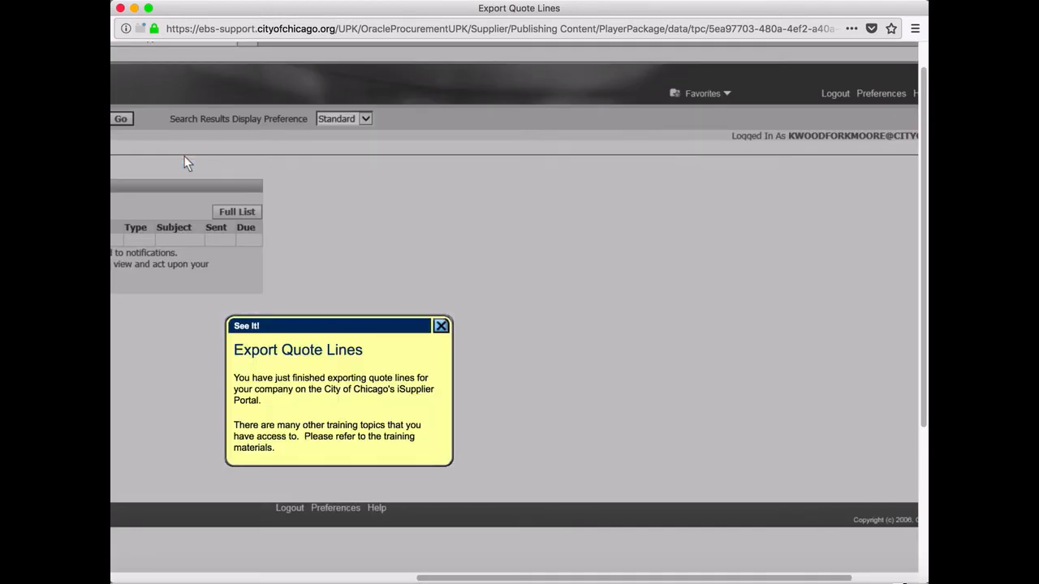